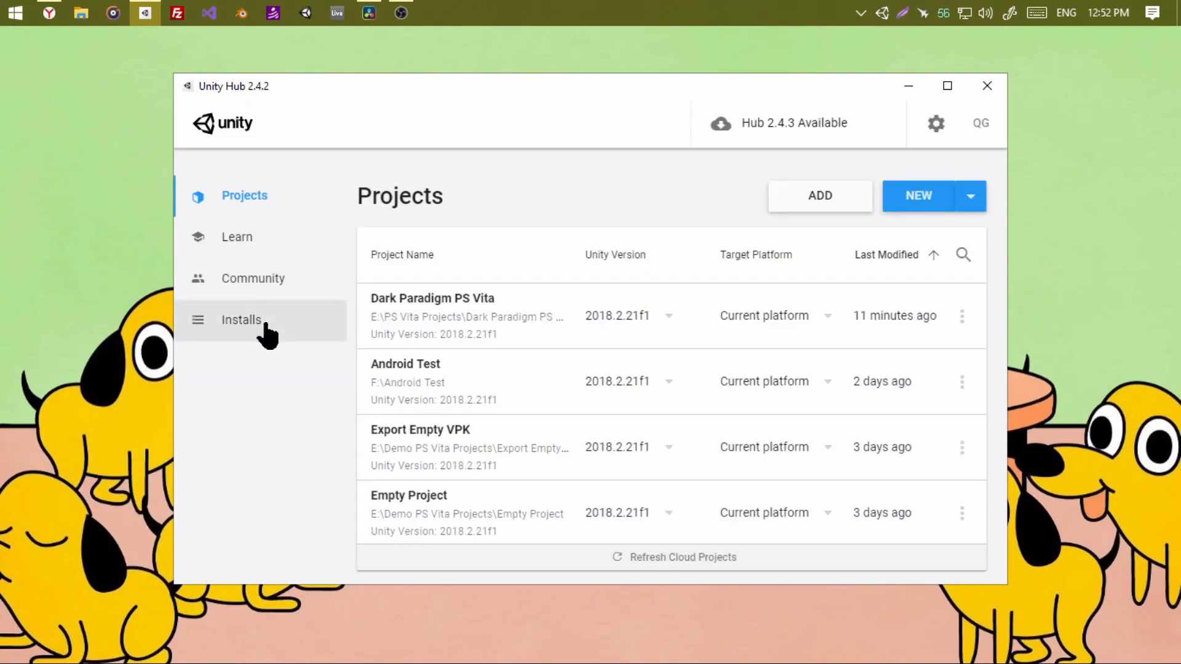
Check the installed Unity editor versions, then view the General preferences with the editors folder path
click(241, 319)
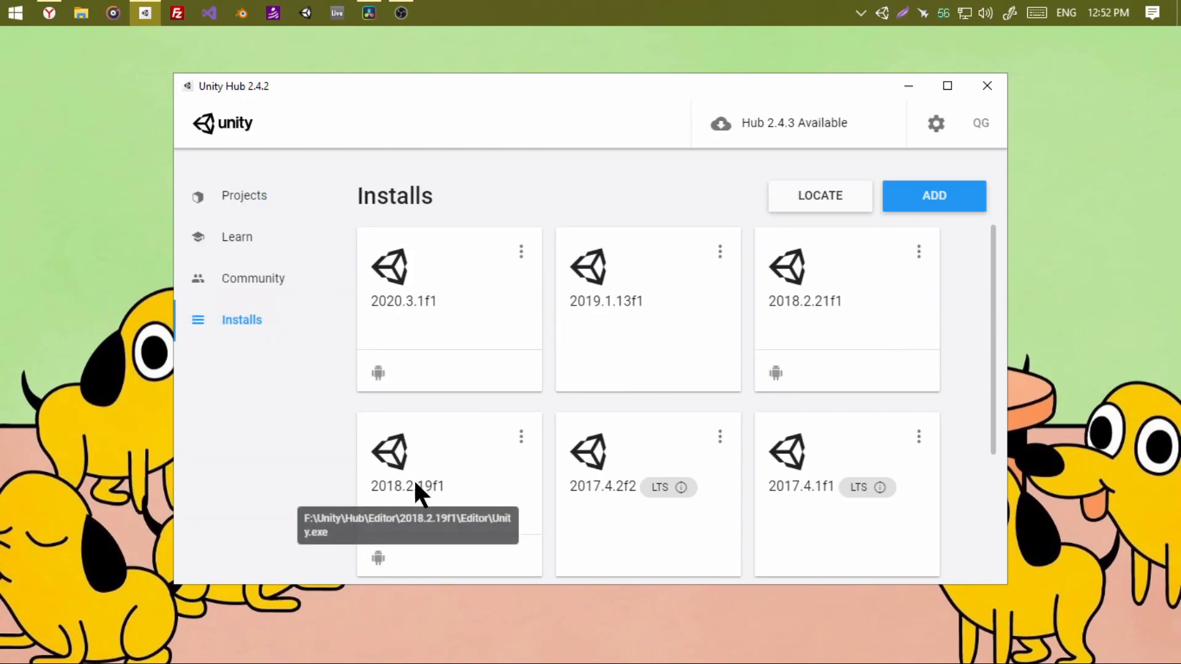
click(936, 123)
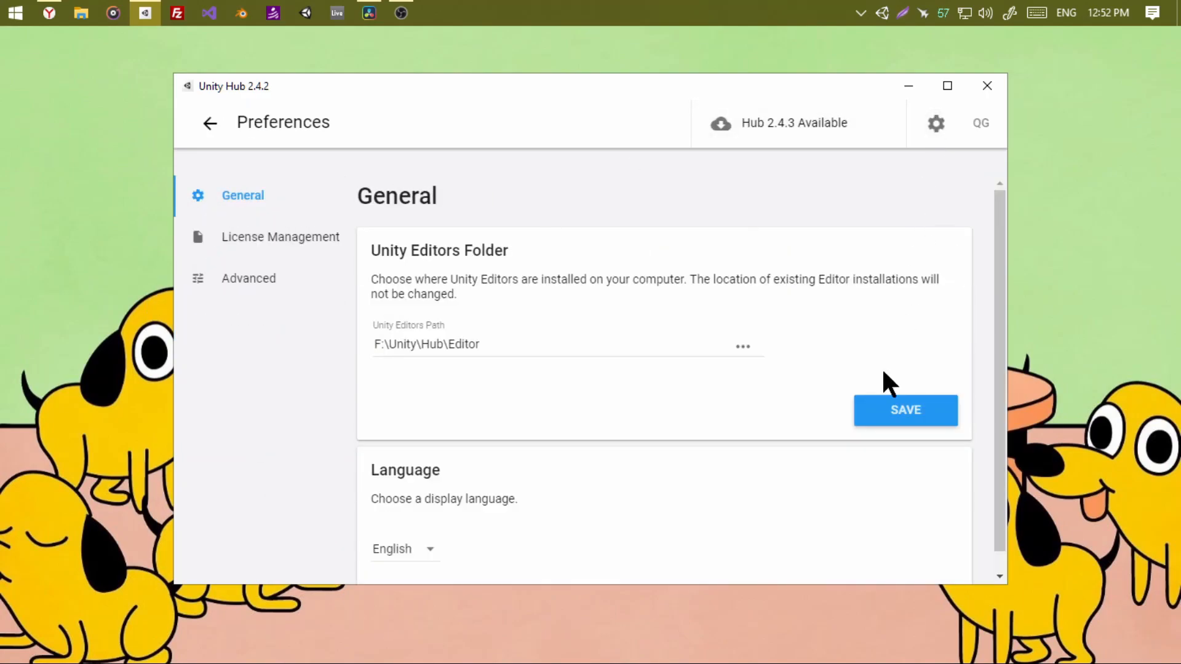
Review the Professional license and the Activate New License options, then close them
click(280, 236)
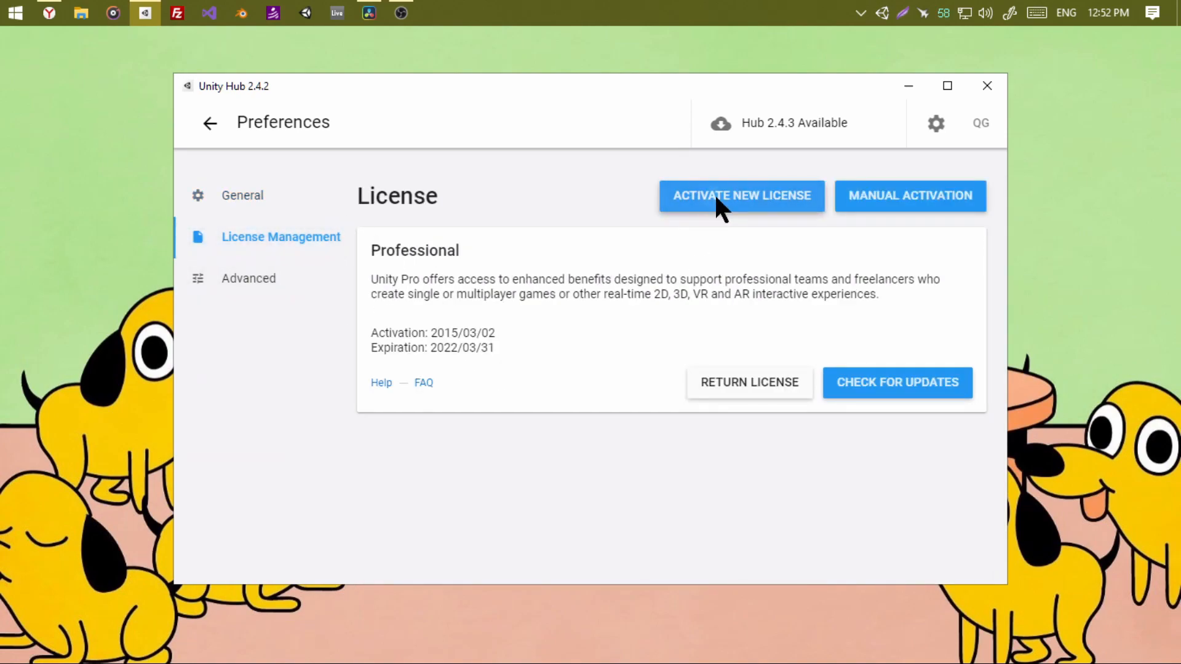
click(742, 196)
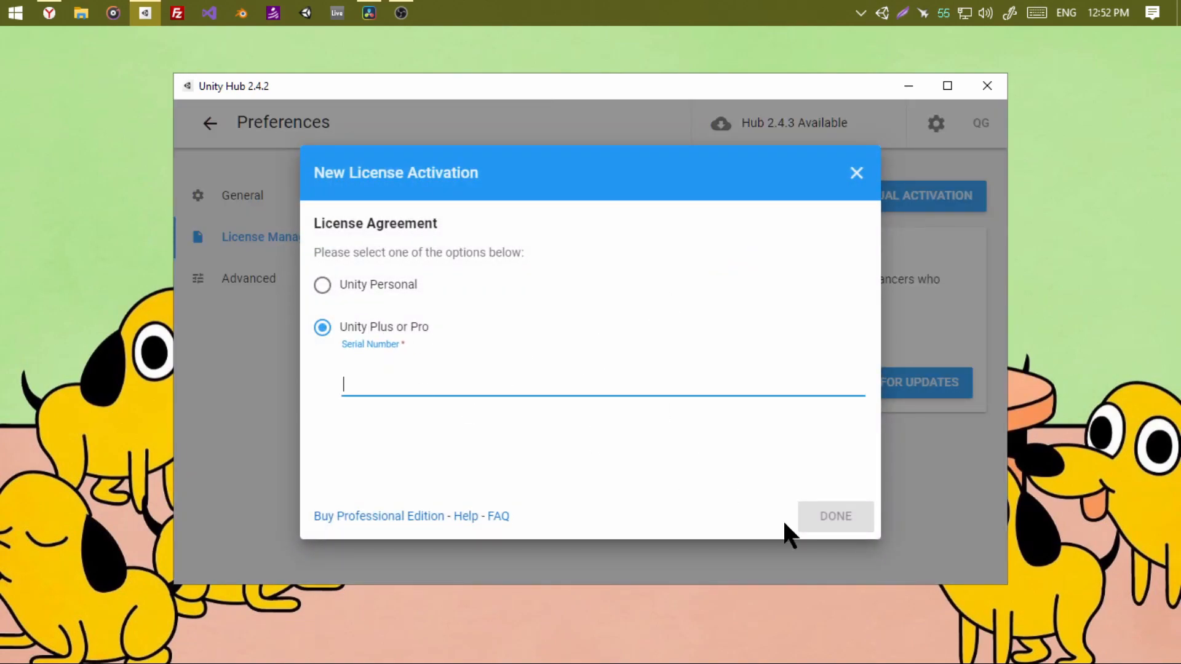
click(856, 172)
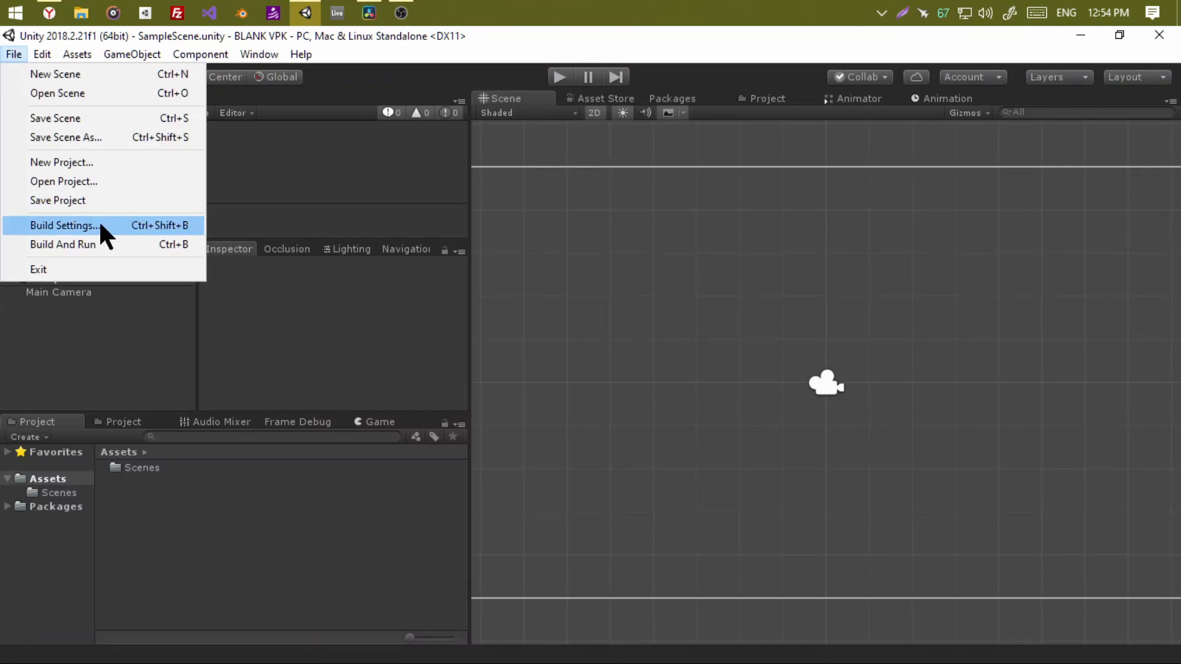
From Build Settings, open the PS Vita Player Settings and scroll through Other Settings
click(64, 226)
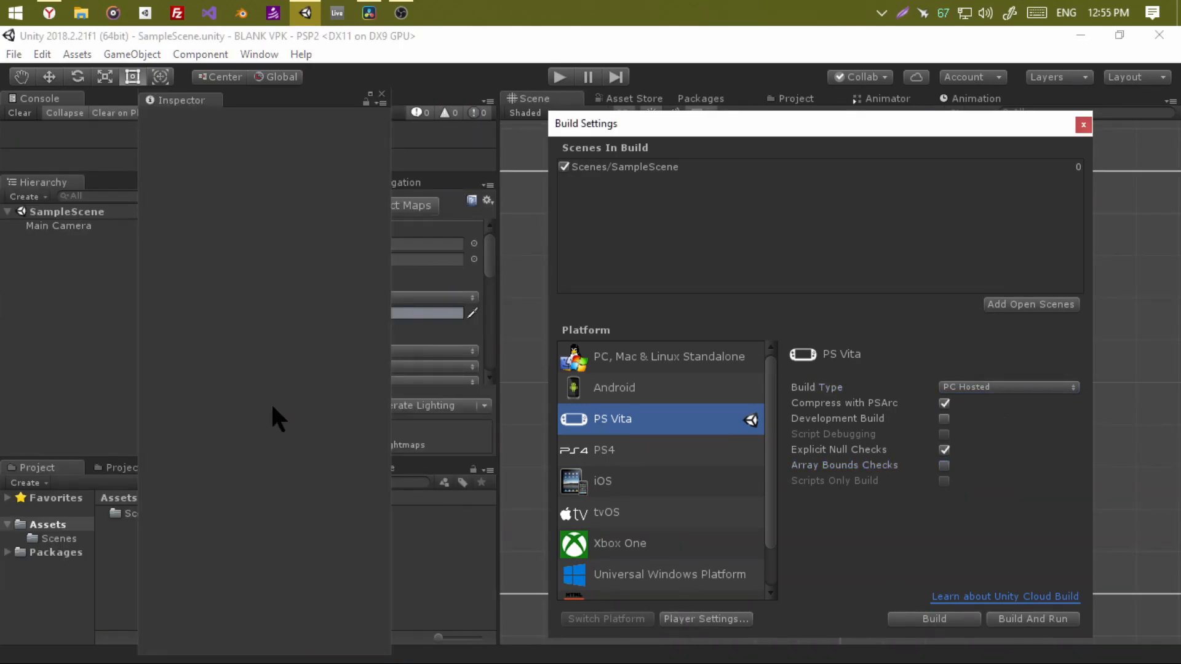
click(704, 619)
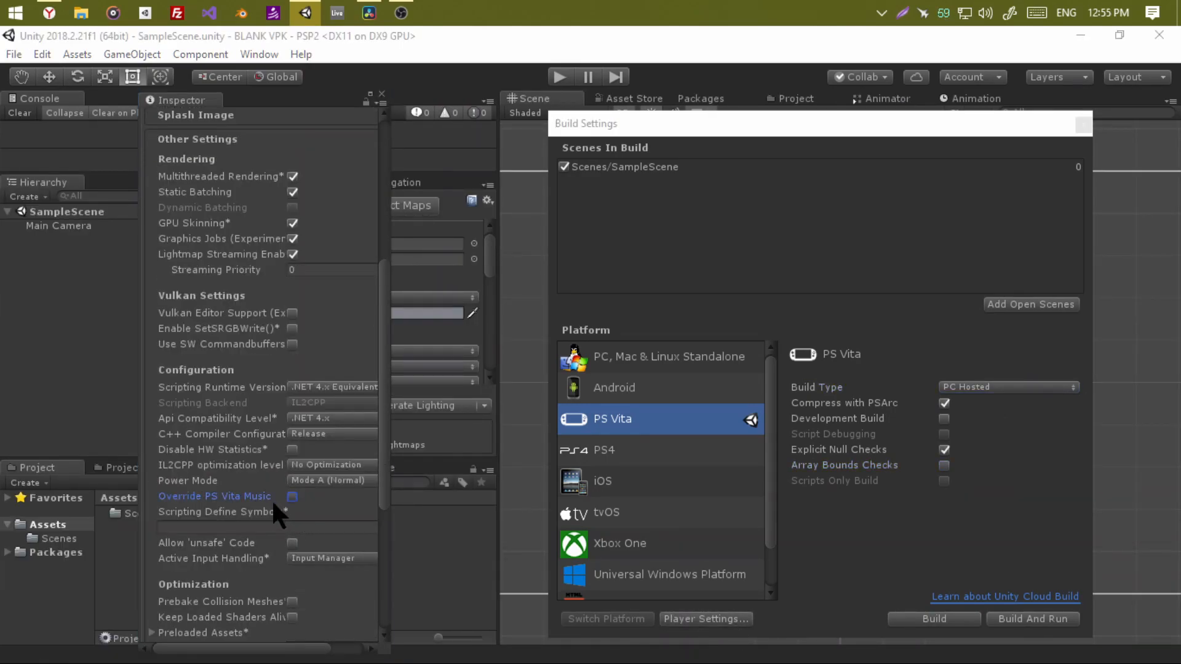
scroll(down, 3)
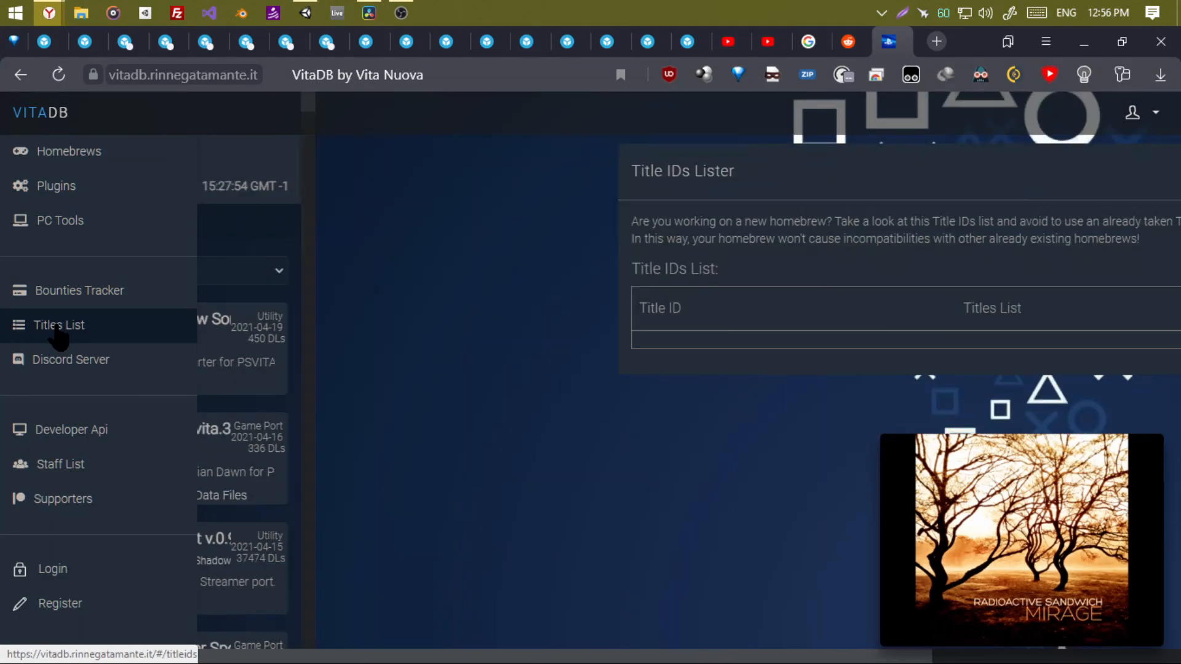
Check VitaDB's Titles List, then build the PS Vita player into the BLANK VPK folder
click(58, 325)
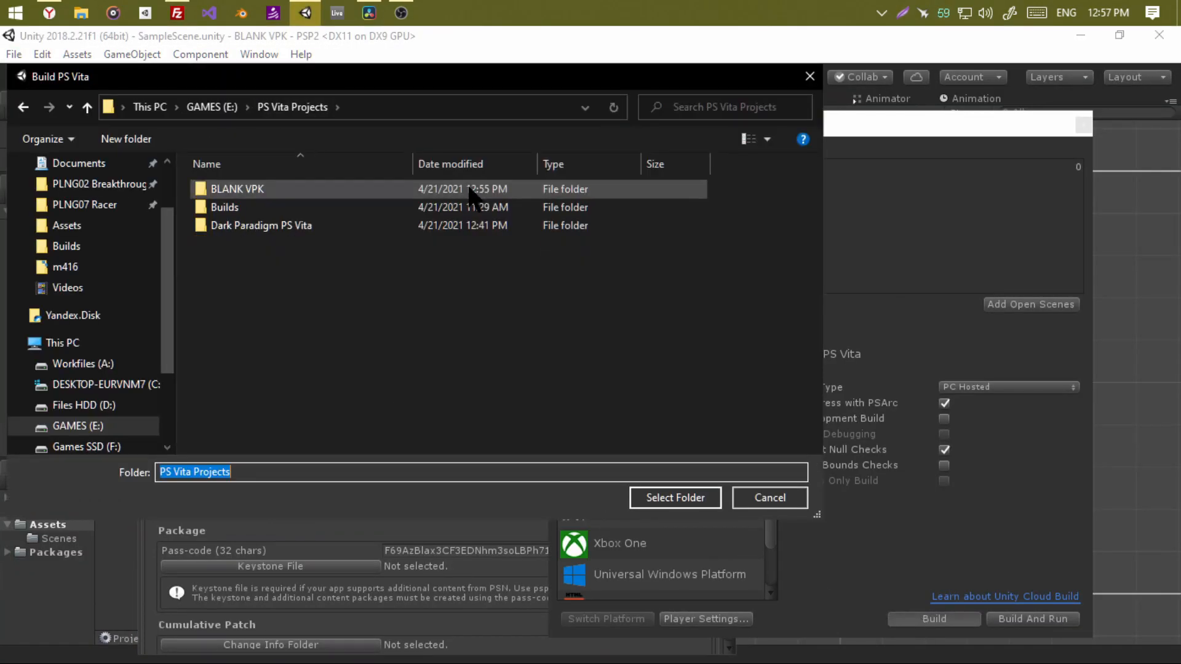
click(674, 497)
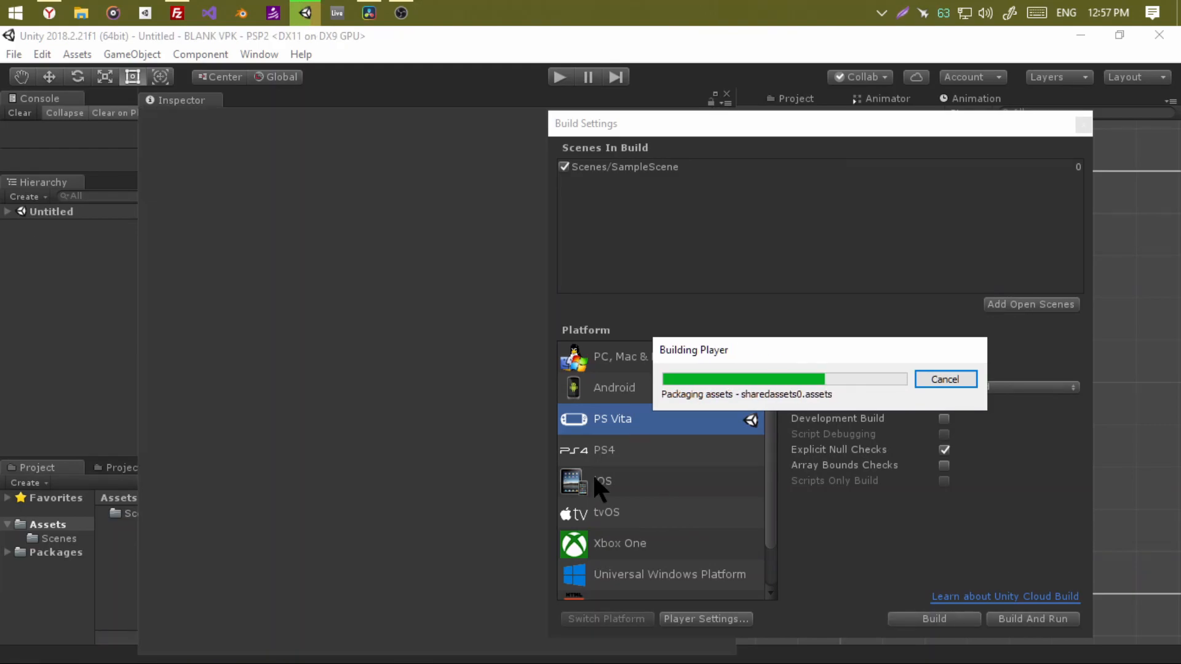